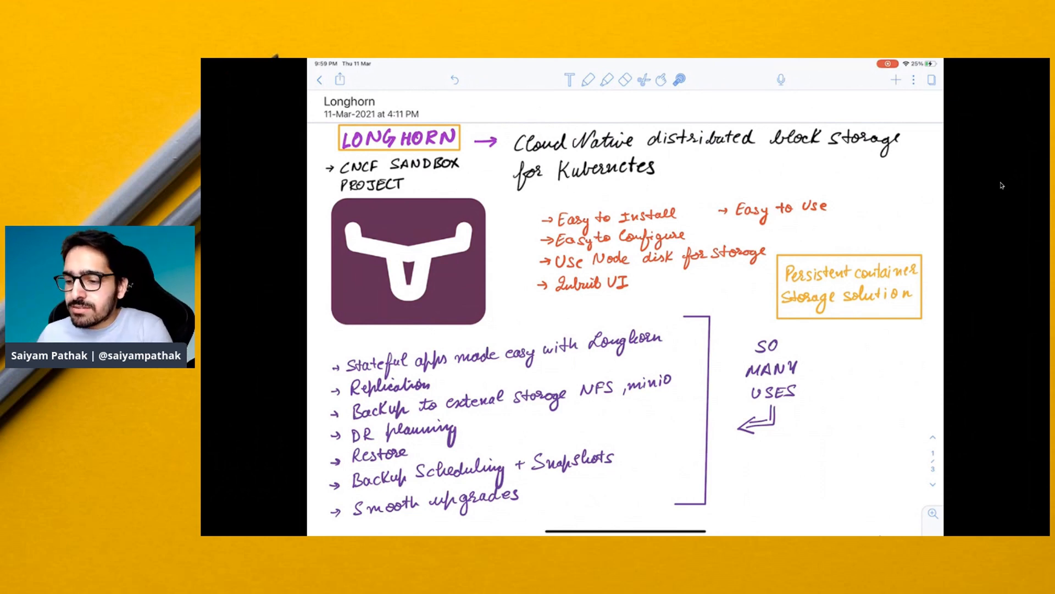
Scroll the Longhorn note down to the engine-and-replica diagram and the 1.1.0 feature box
{"action": "left_click_drag", "start_coordinate": [317, 191], "coordinate": [336, 181]}
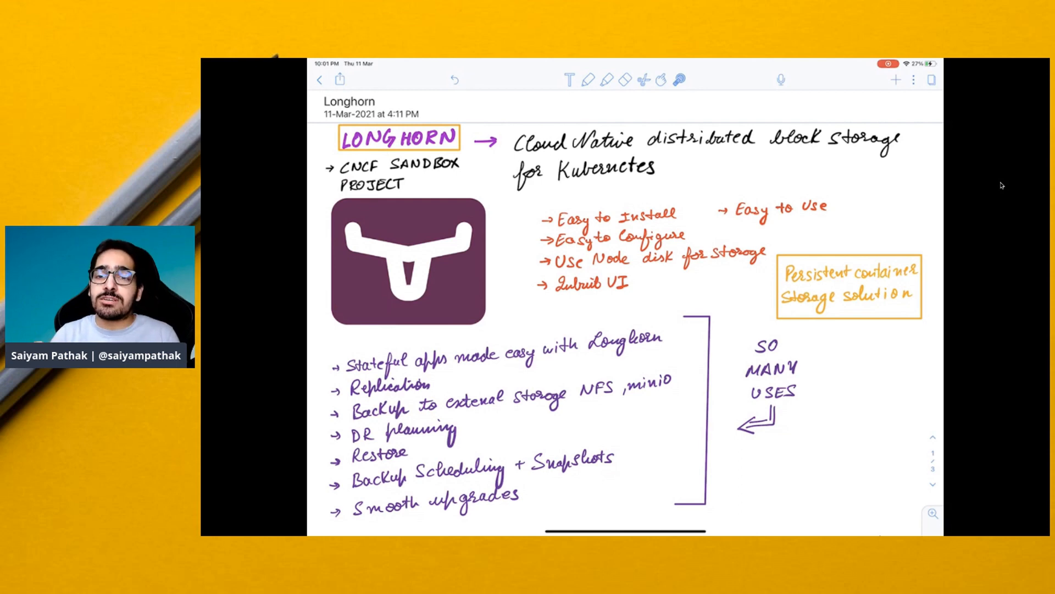
{"action": "scroll", "scroll_direction": "down", "scroll_amount": 3}
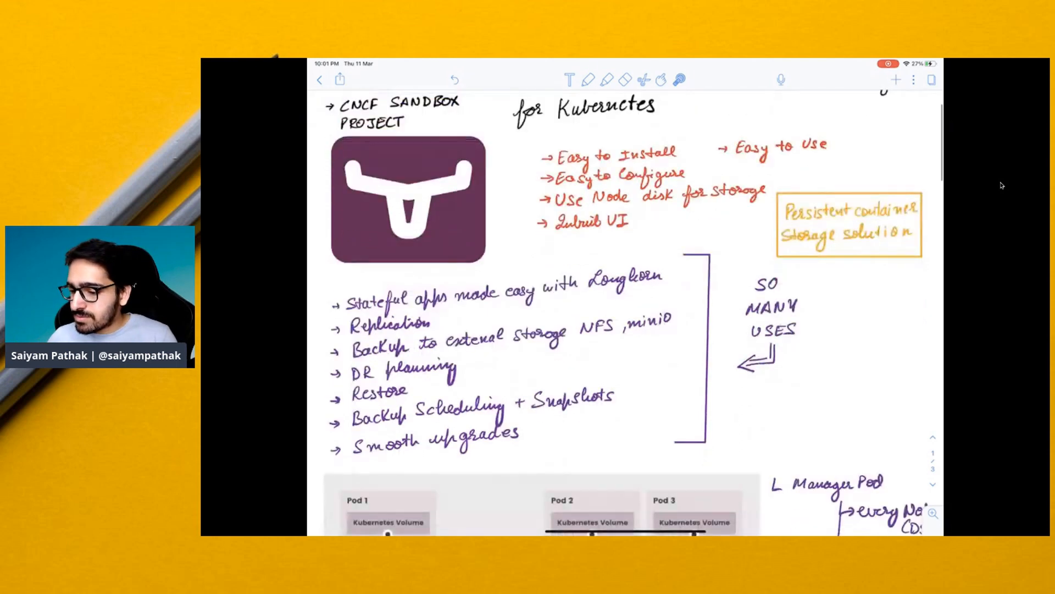
{"action": "scroll", "scroll_direction": "down", "scroll_amount": 3}
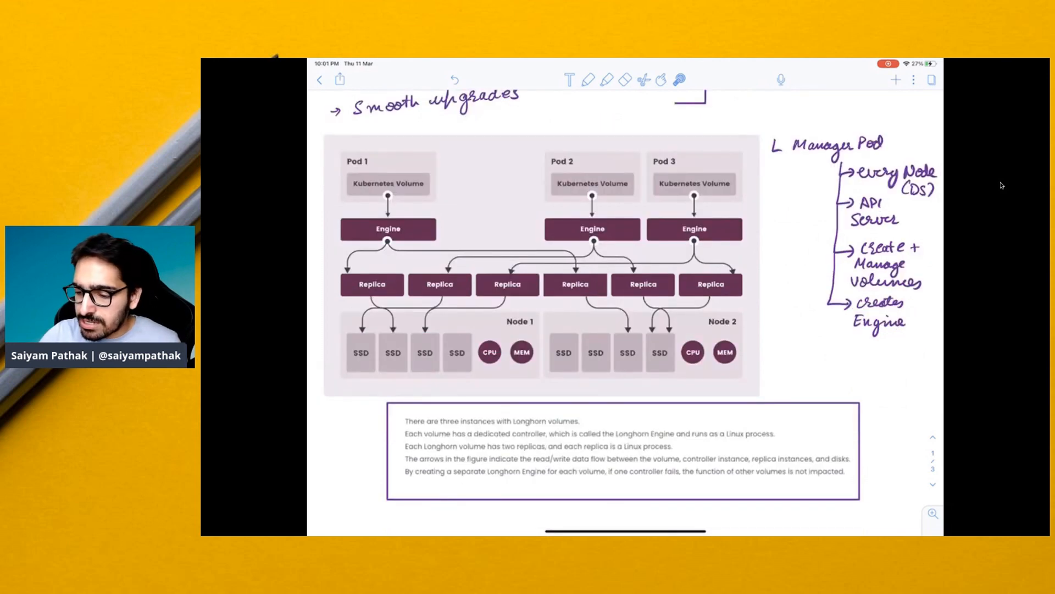
{"action": "left_click_drag", "start_coordinate": [444, 178], "coordinate": [444, 215]}
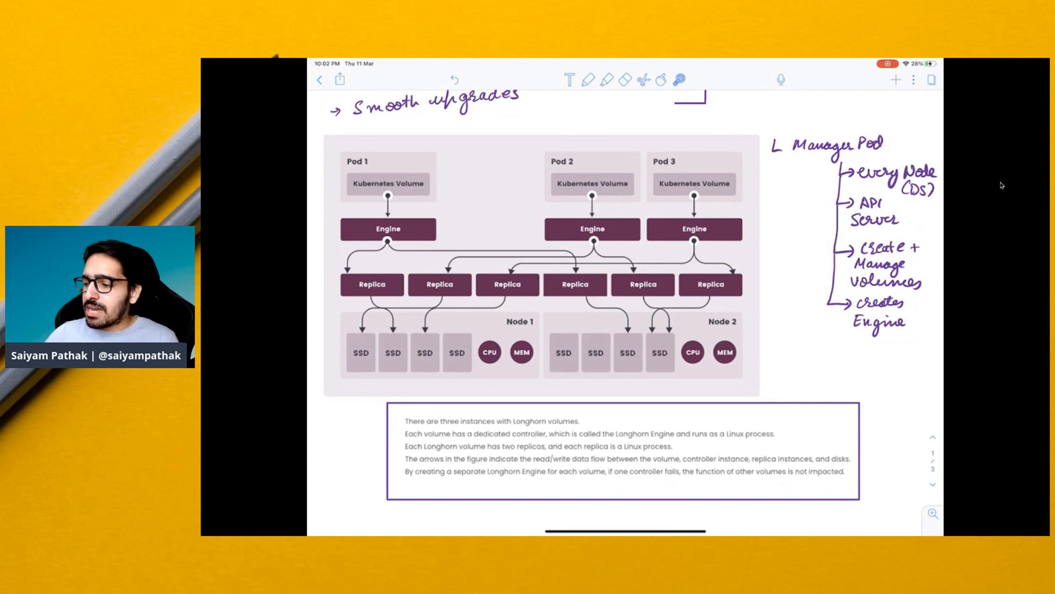
{"action": "scroll", "scroll_direction": "down", "scroll_amount": 3}
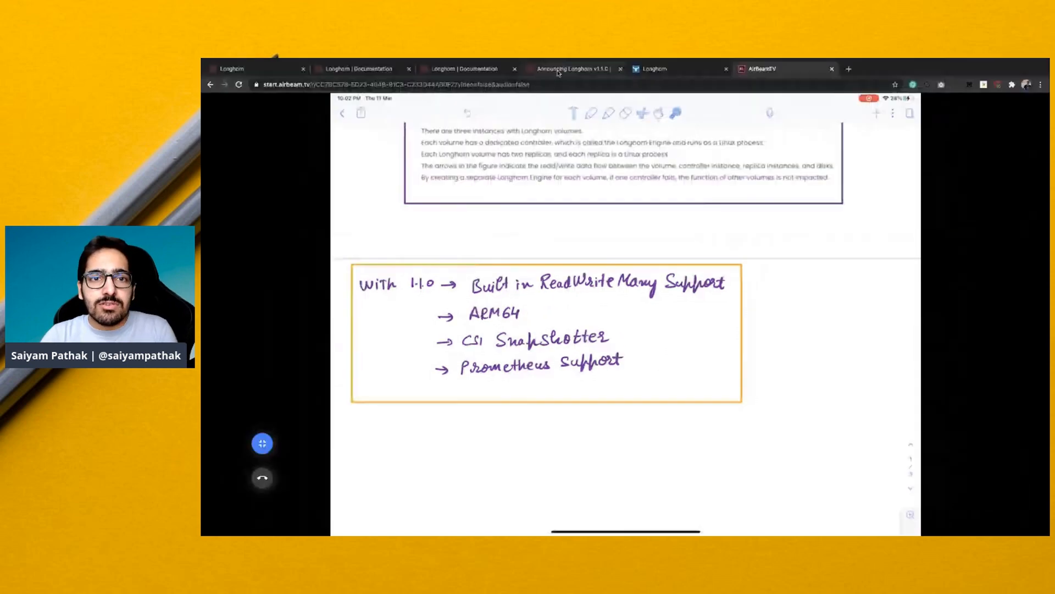
Switch to the Longhorn tab, view the node list and dismiss the Edit Node dialog unsaved
{"action": "left_click", "coordinate": [650, 69]}
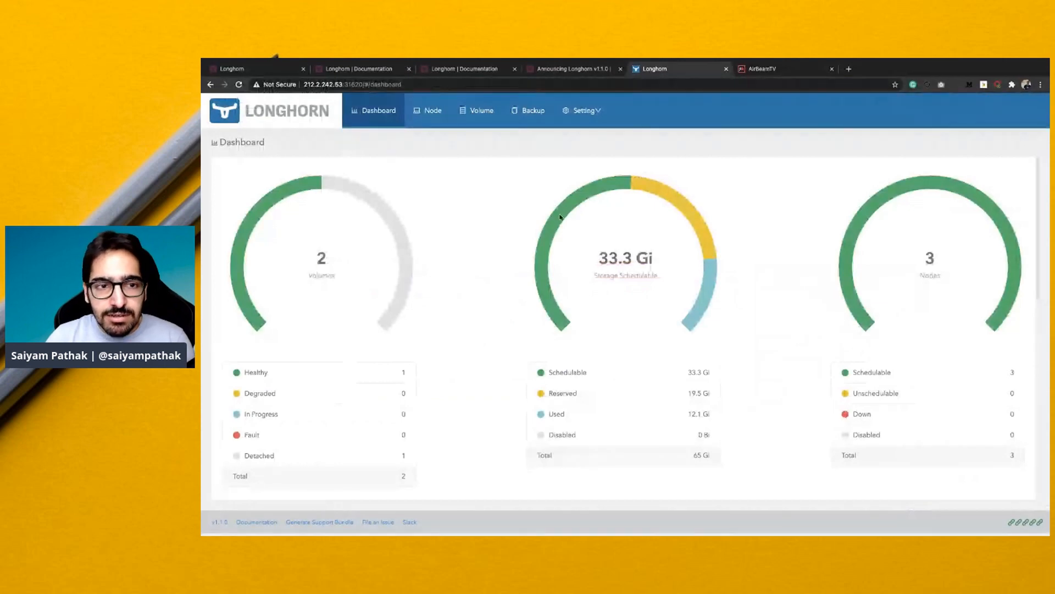
{"action": "mouse_move", "coordinate": [585, 310]}
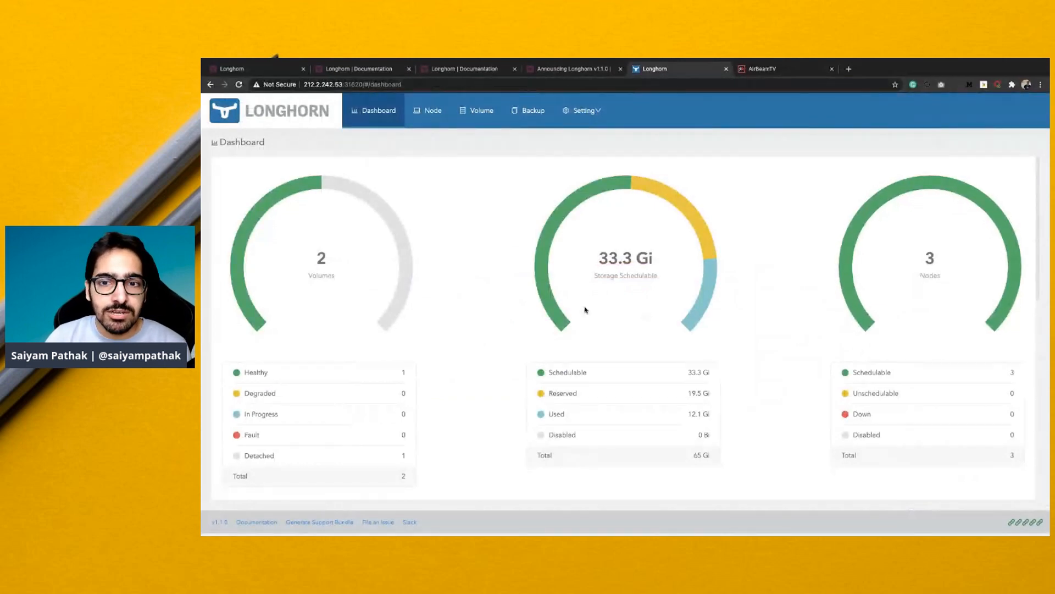
{"action": "mouse_move", "coordinate": [640, 304]}
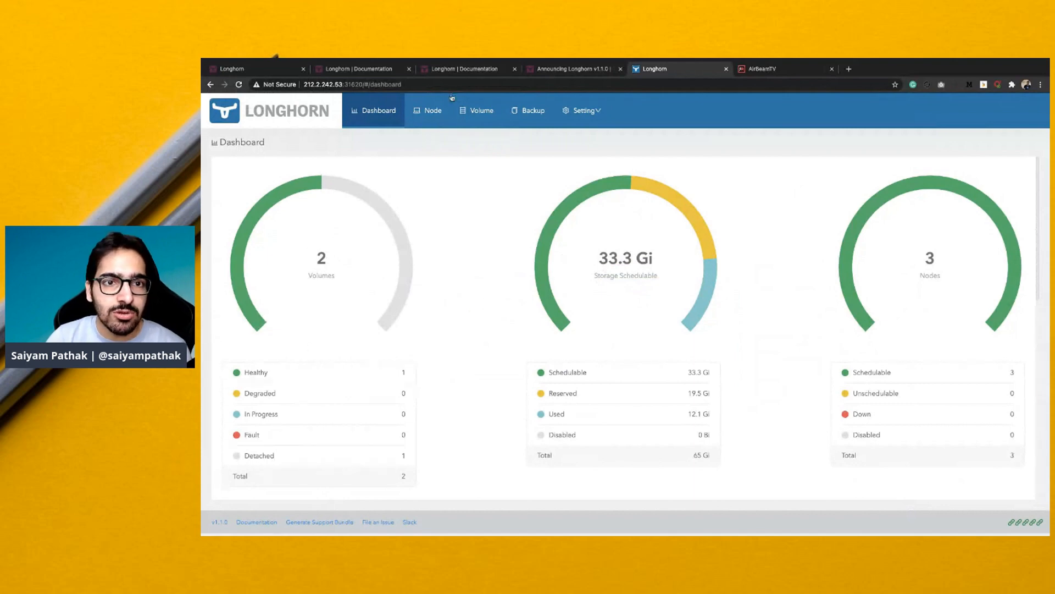
{"action": "left_click", "coordinate": [433, 110]}
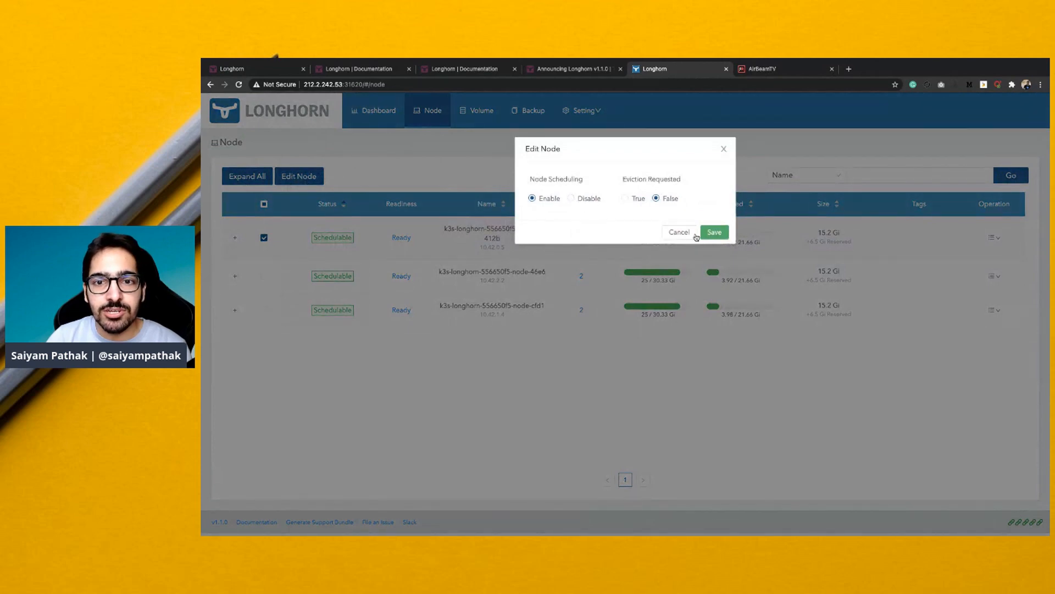
{"action": "left_click", "coordinate": [476, 110]}
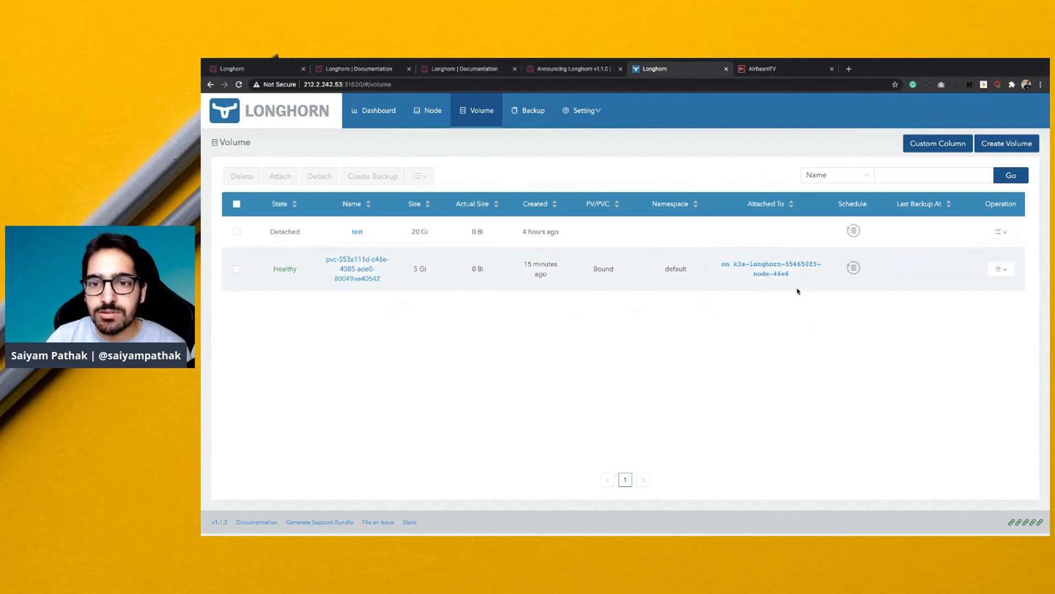
{"action": "mouse_move", "coordinate": [360, 268]}
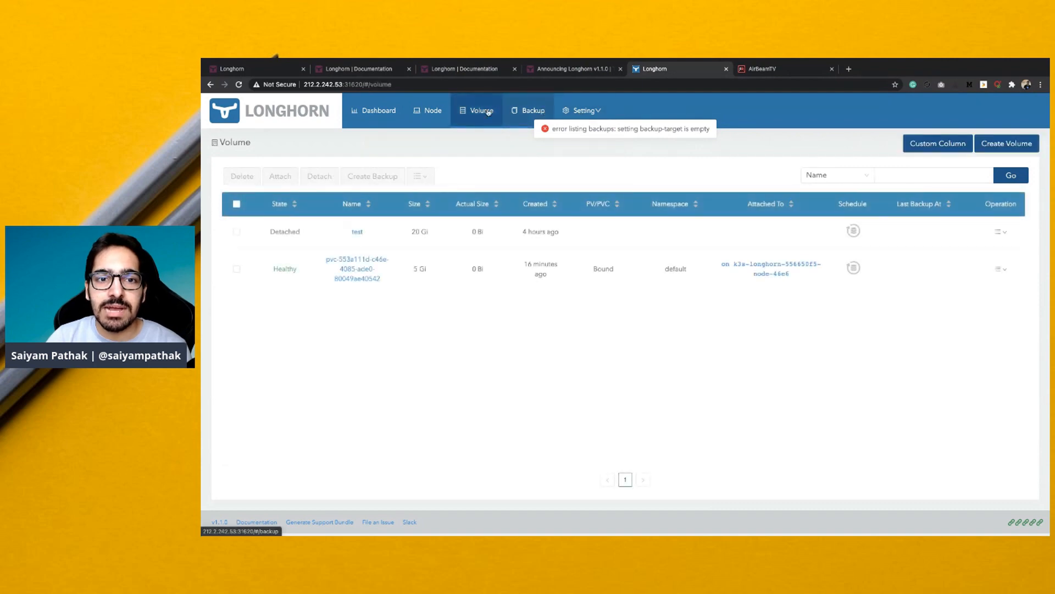
View the bound PVC volume's three healthy replicas, then scroll General settings to taint toleration
{"action": "left_click", "coordinate": [357, 268]}
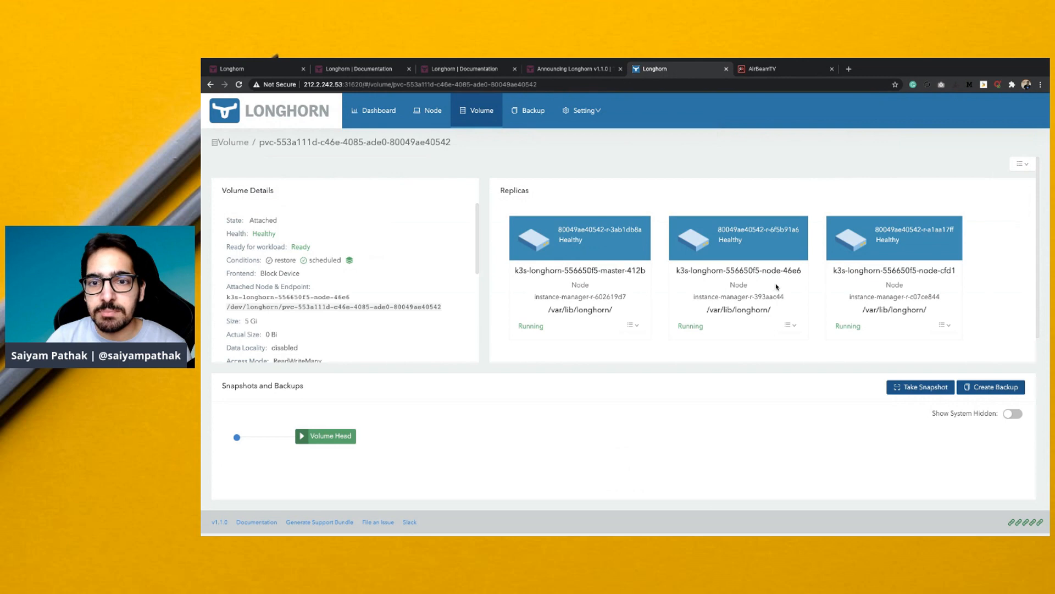
{"action": "mouse_move", "coordinate": [737, 310]}
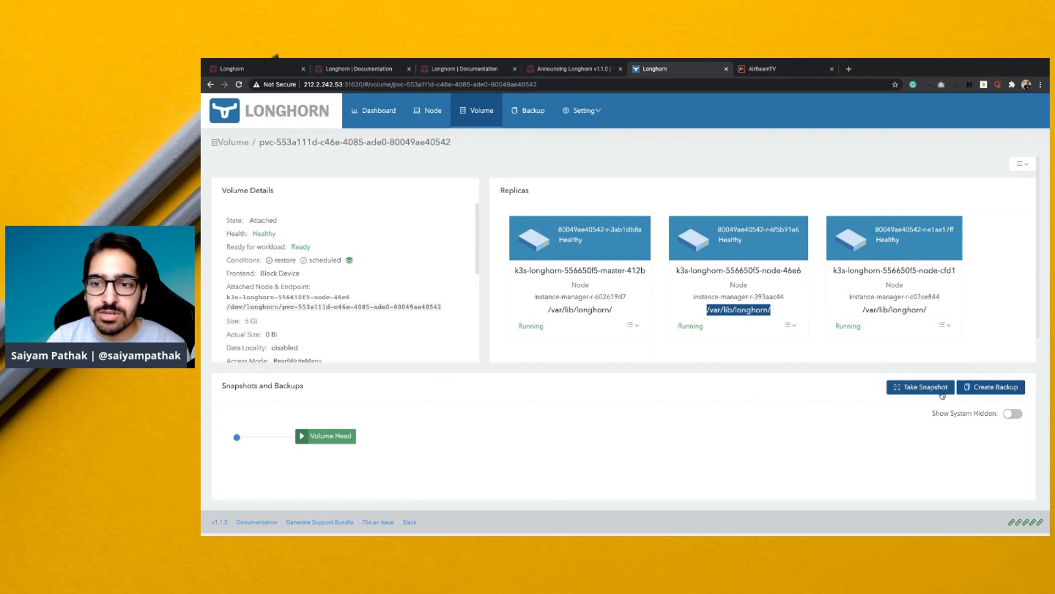
{"action": "left_click", "coordinate": [581, 110]}
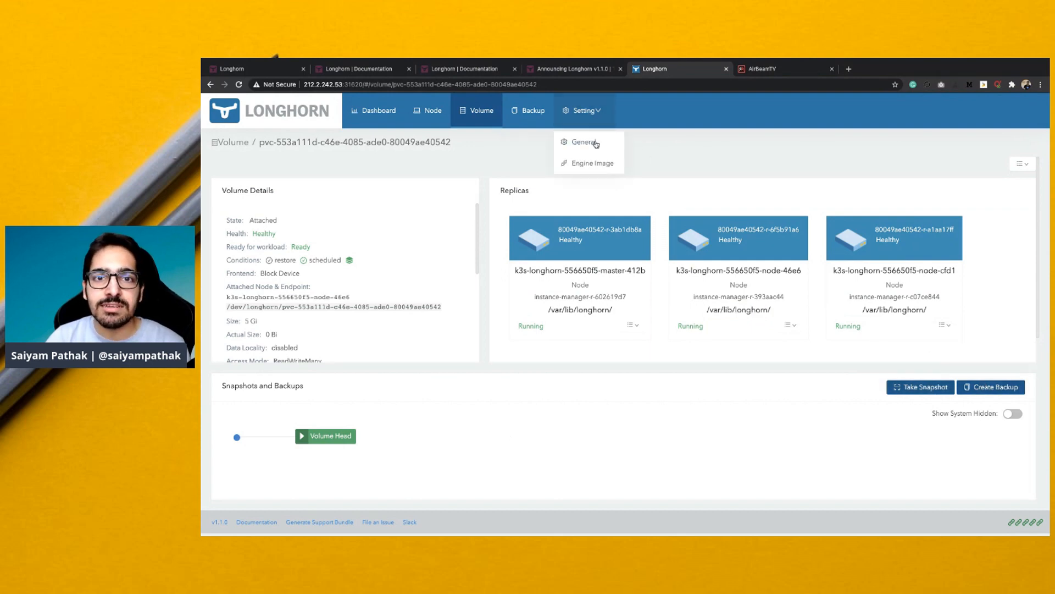
{"action": "left_click", "coordinate": [583, 142]}
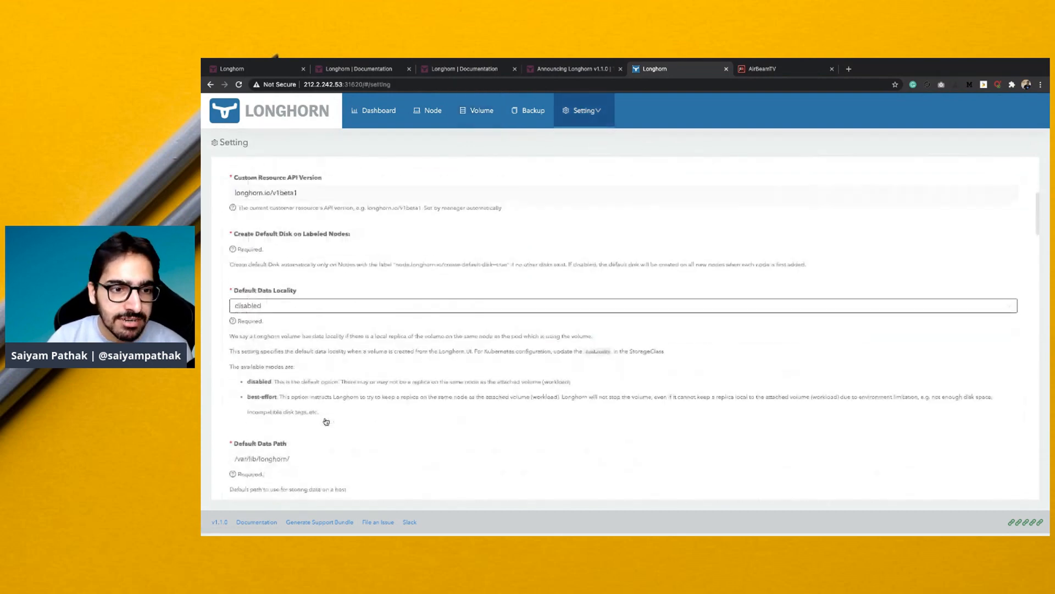
{"action": "scroll", "scroll_direction": "down", "scroll_amount": 3}
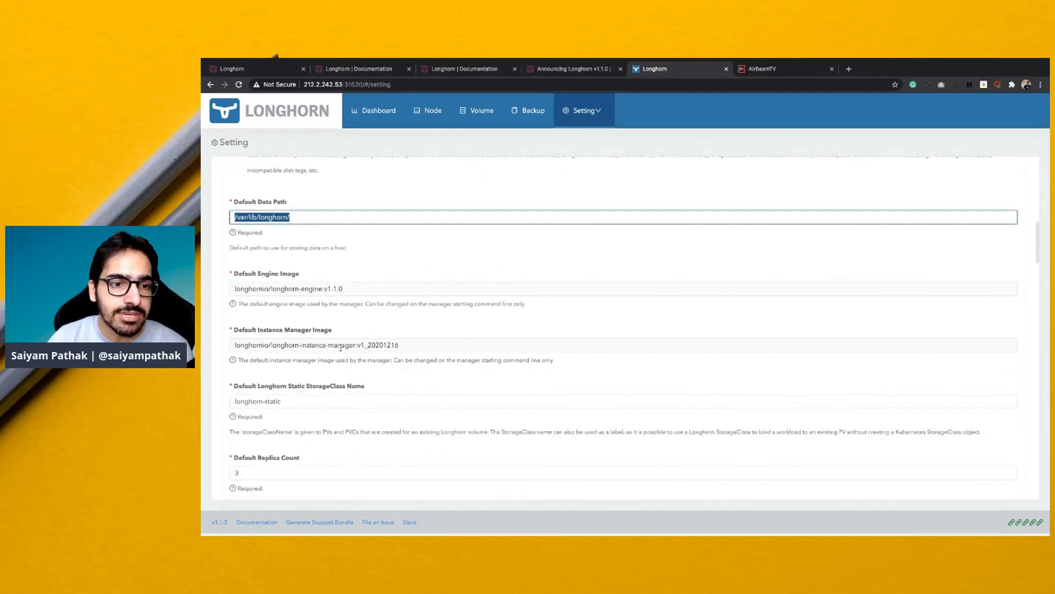
{"action": "scroll", "scroll_direction": "down", "scroll_amount": 3}
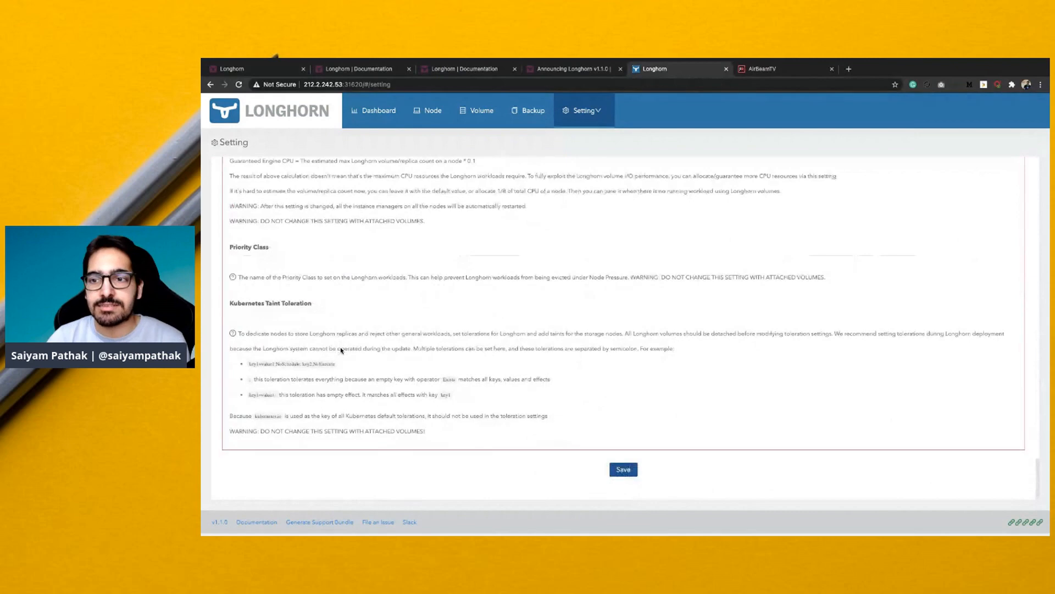